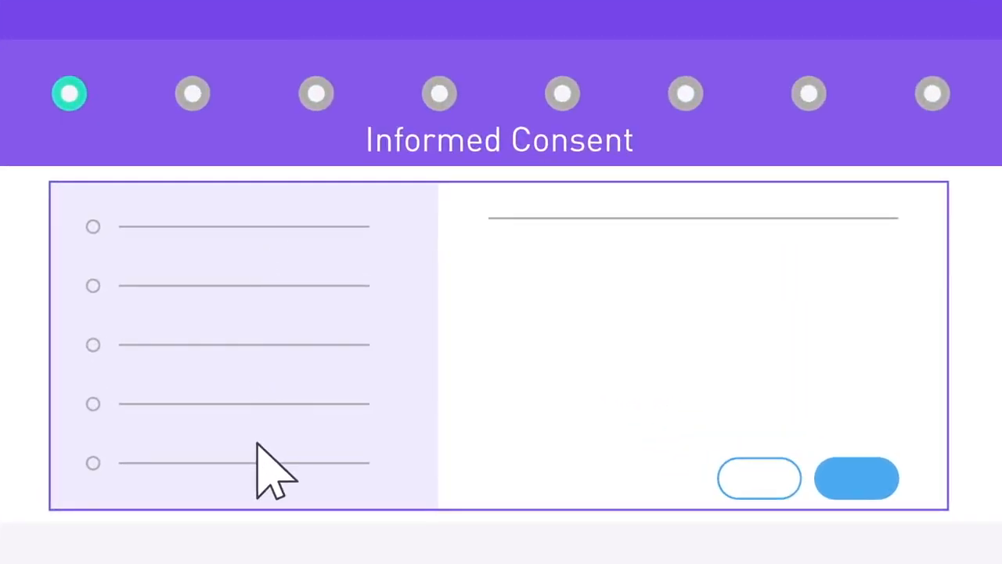
click(856, 477)
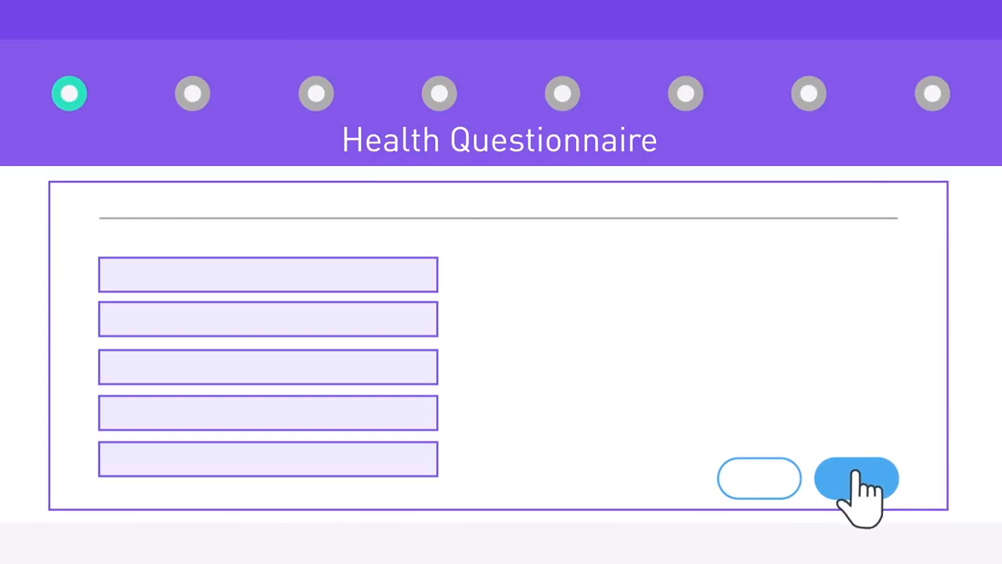
click(857, 478)
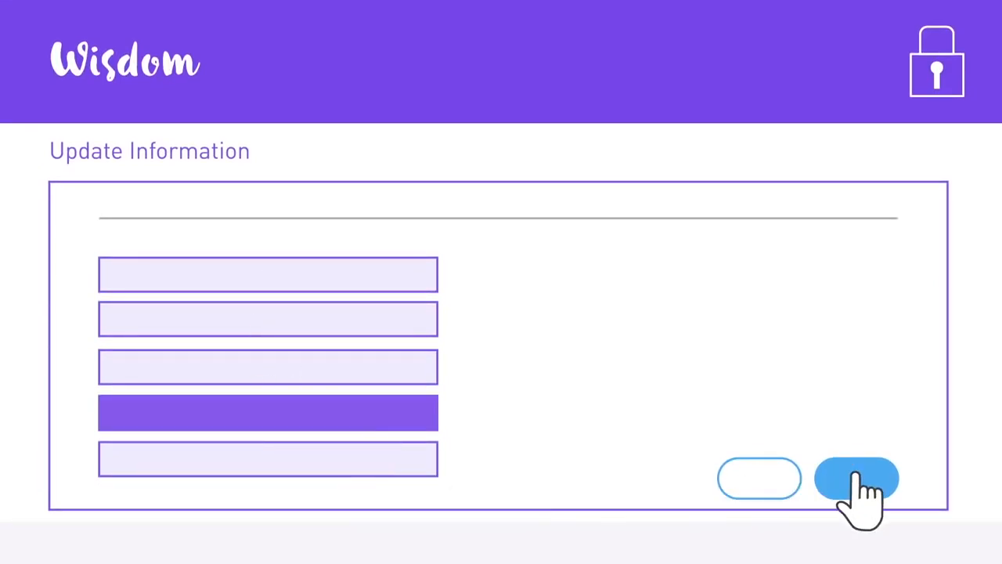
click(856, 477)
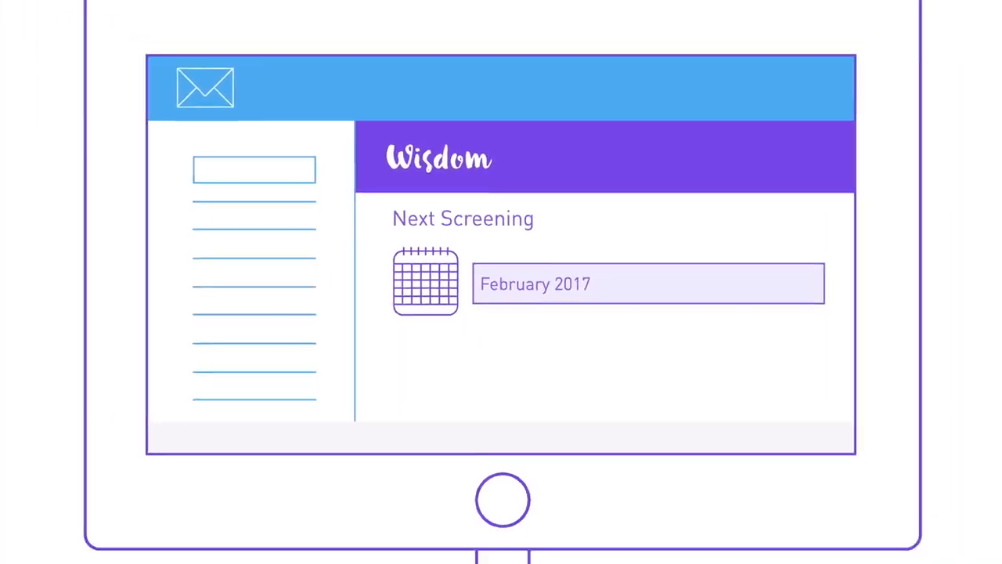